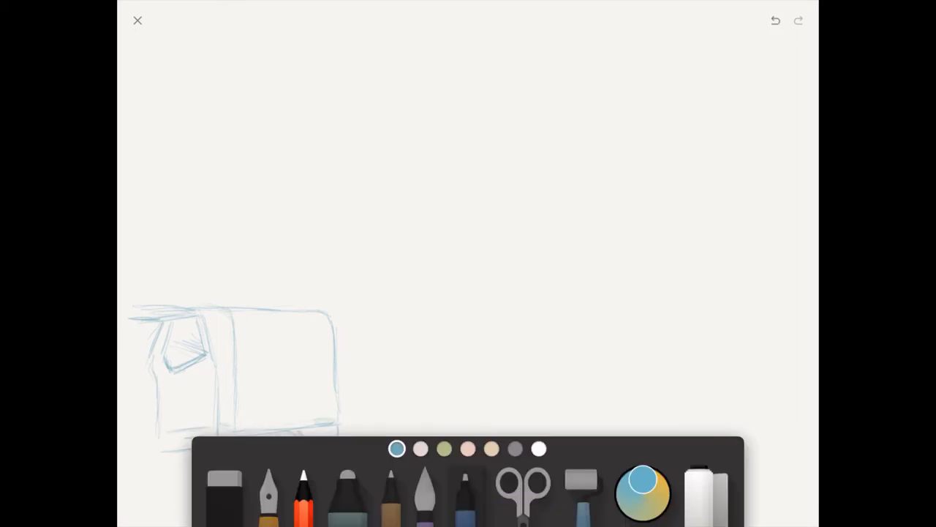
Pencil-sketch the gazebo canopy, poles, stall table and A-board beside the van
left_click_drag(358, 380, 439, 409)
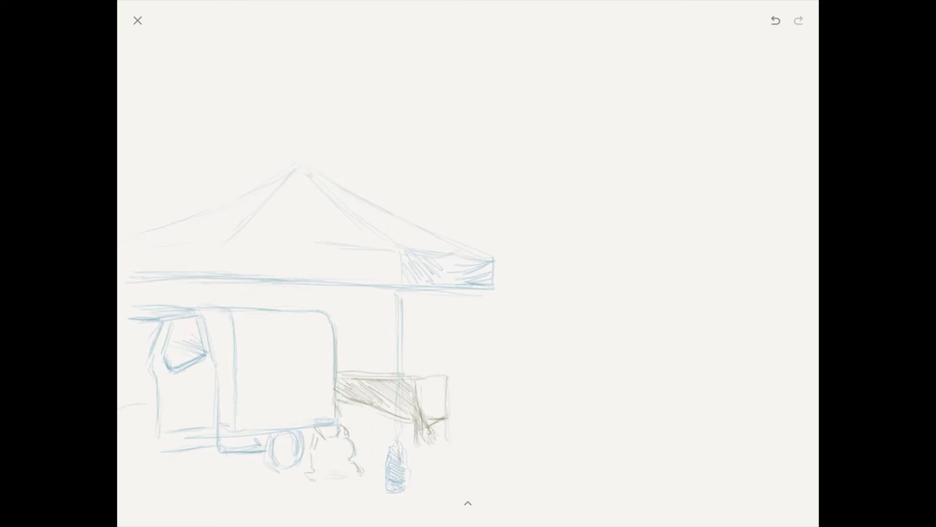
left_click(470, 503)
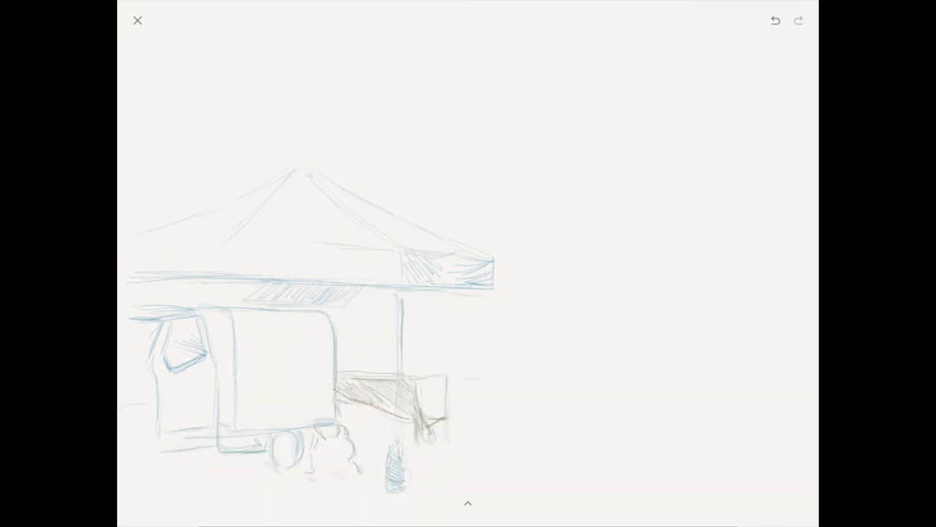
left_click_drag(439, 381, 497, 439)
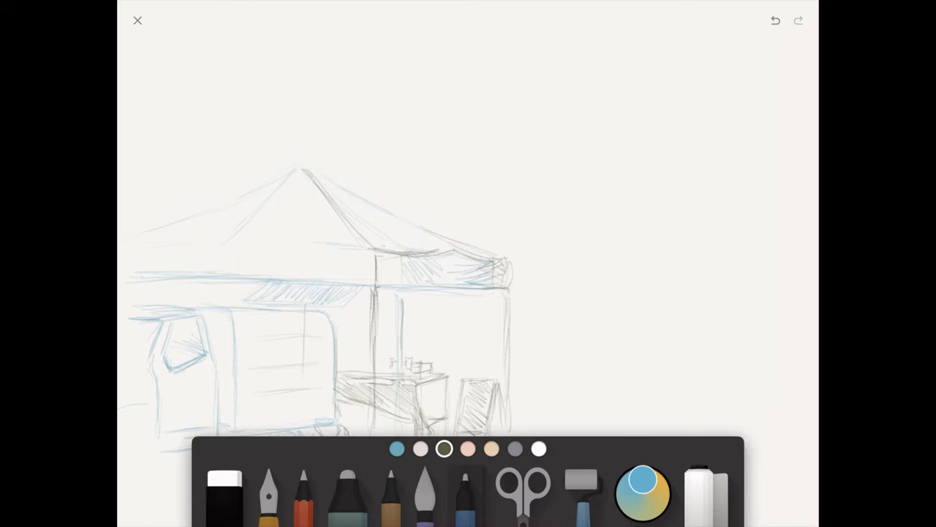
Switch pencil colours and draw shoppers under the stall plus a reddish second gazebo
left_click(468, 502)
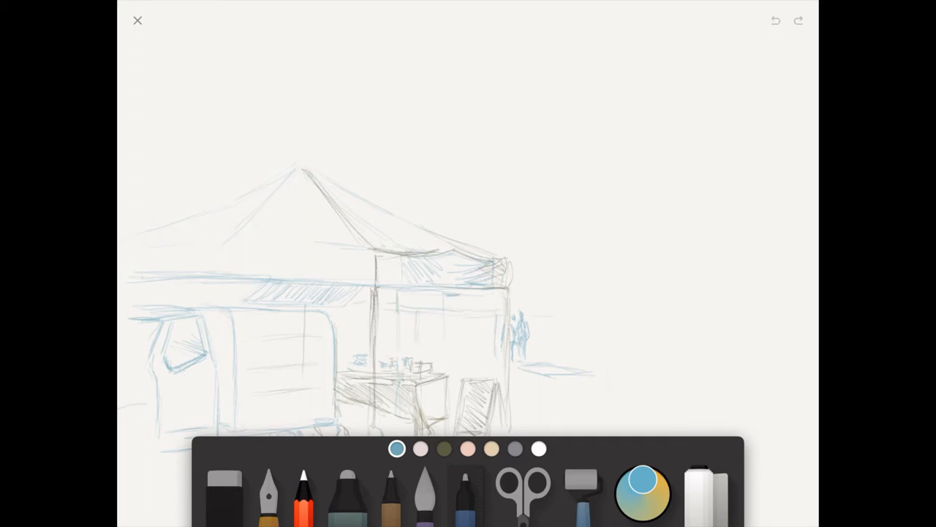
left_click(489, 449)
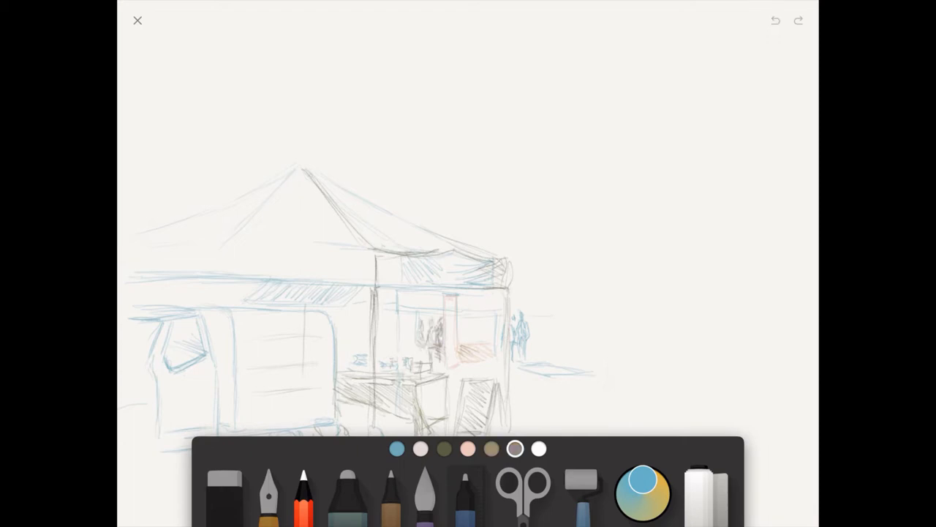
left_click(445, 447)
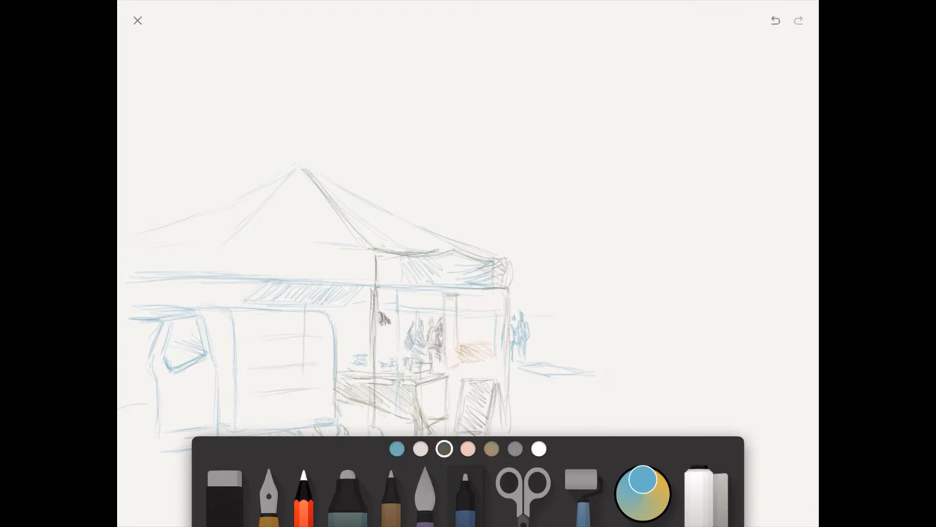
left_click(467, 450)
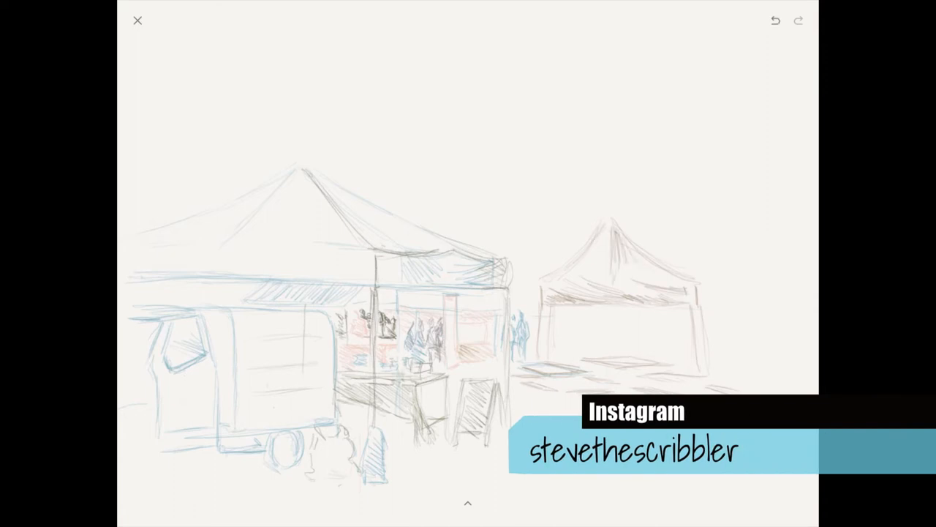
Draw rooftops, chimneys and windows behind the tents in brown pencil
left_click(469, 502)
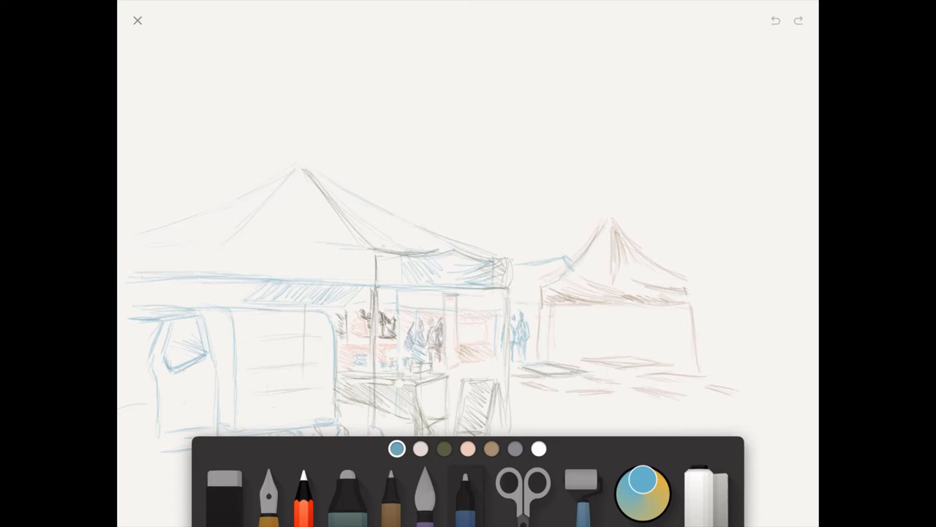
left_click(493, 449)
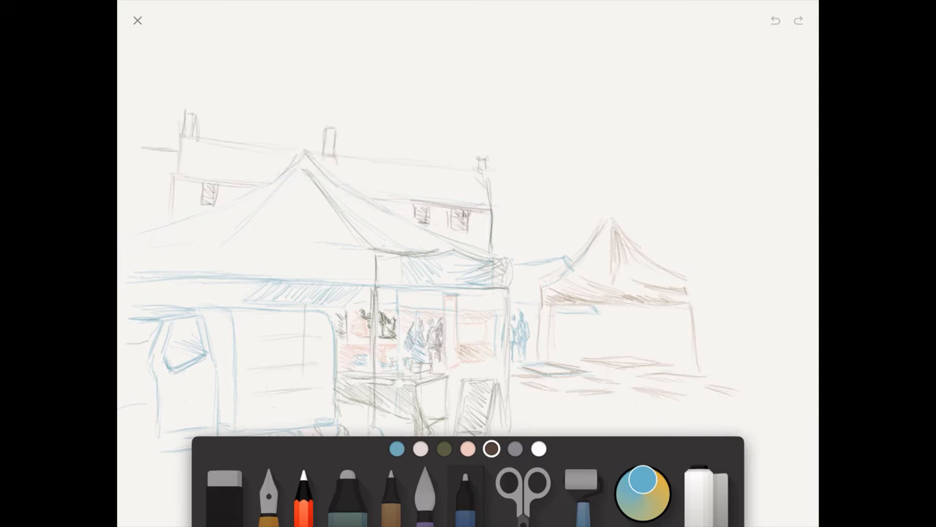
Draw the gabled hall and cross-topped spire, then blue shoppers, tables and a hooded figure
left_click(771, 21)
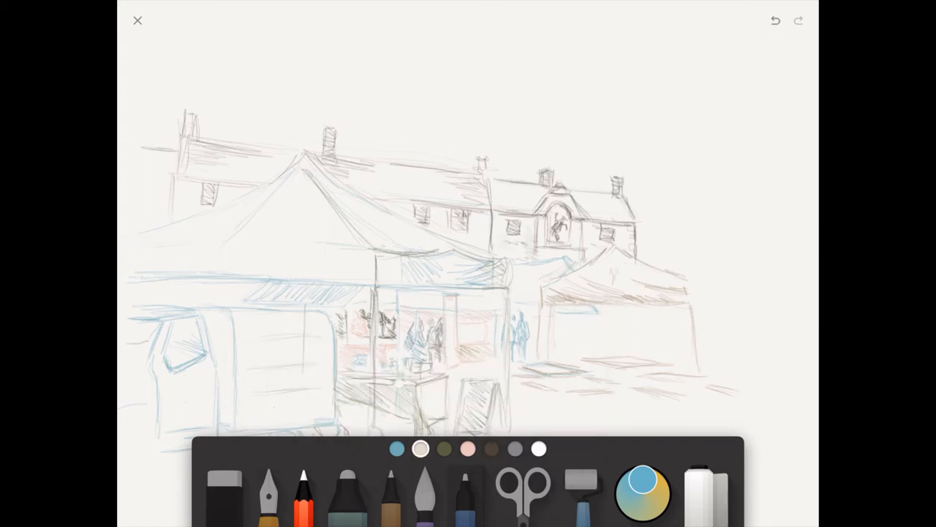
left_click(495, 449)
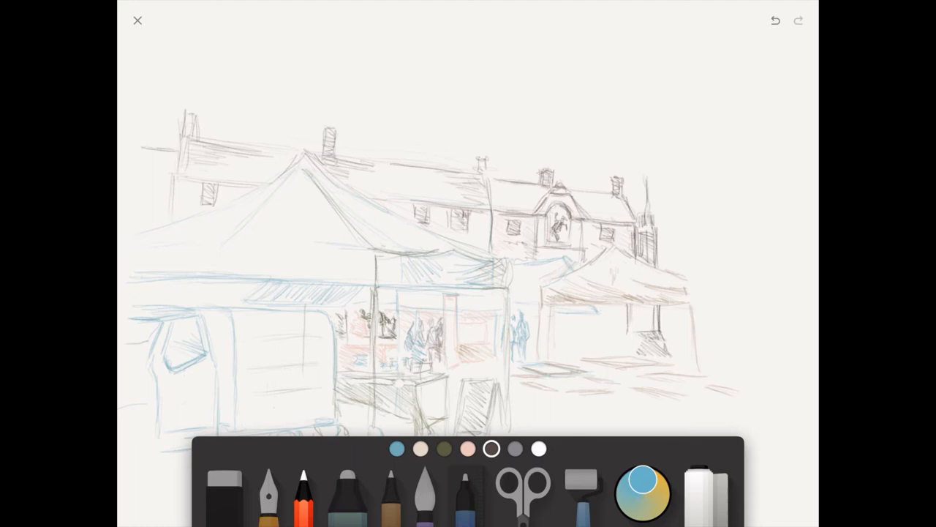
left_click_drag(647, 227, 648, 172)
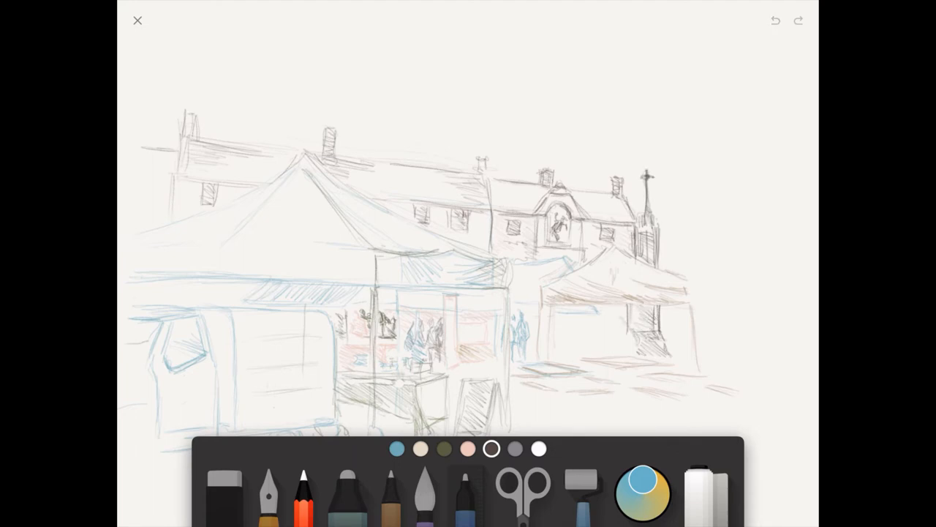
left_click(396, 451)
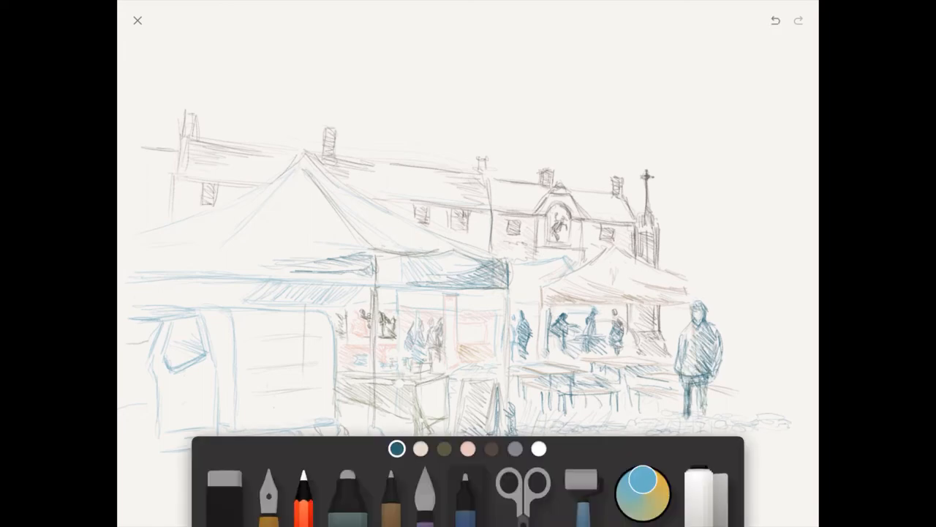
Scribble blue pine trees behind the right-hand buildings, plus signpost, house and van lettering
left_click(468, 500)
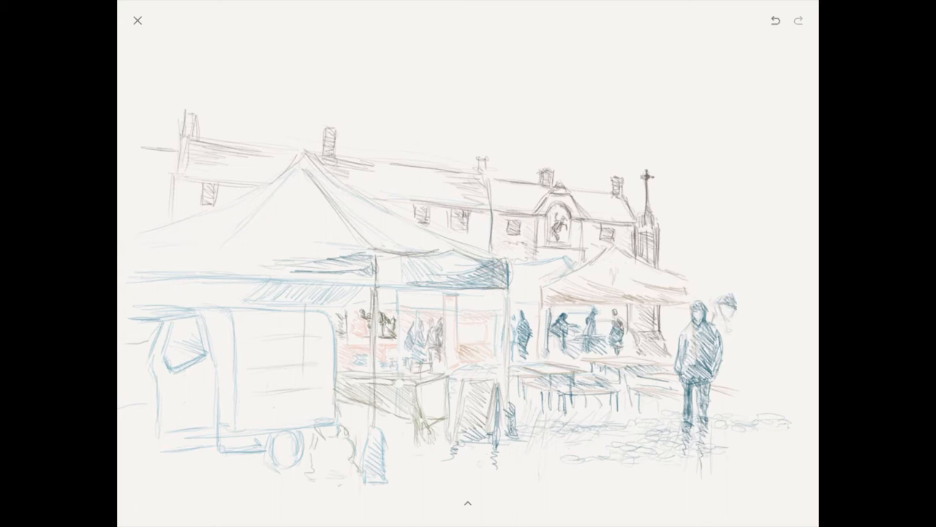
left_click(468, 503)
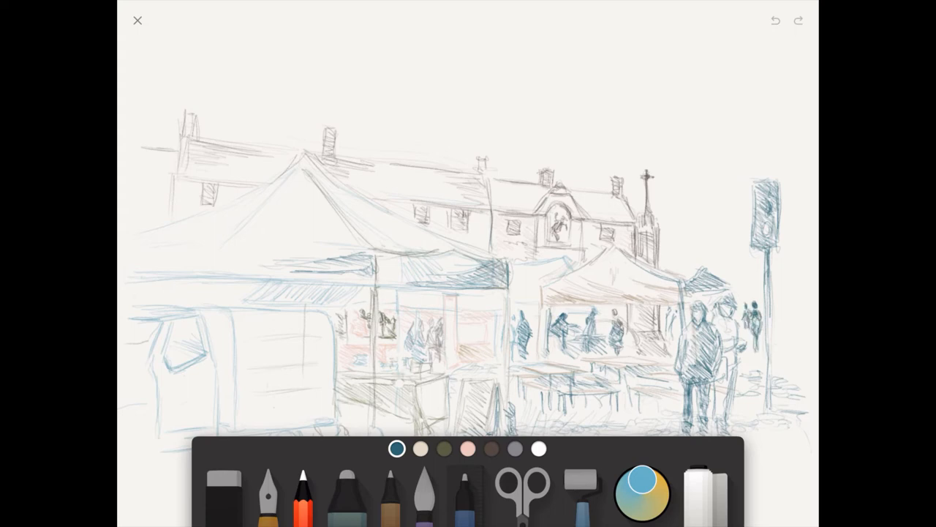
left_click(491, 449)
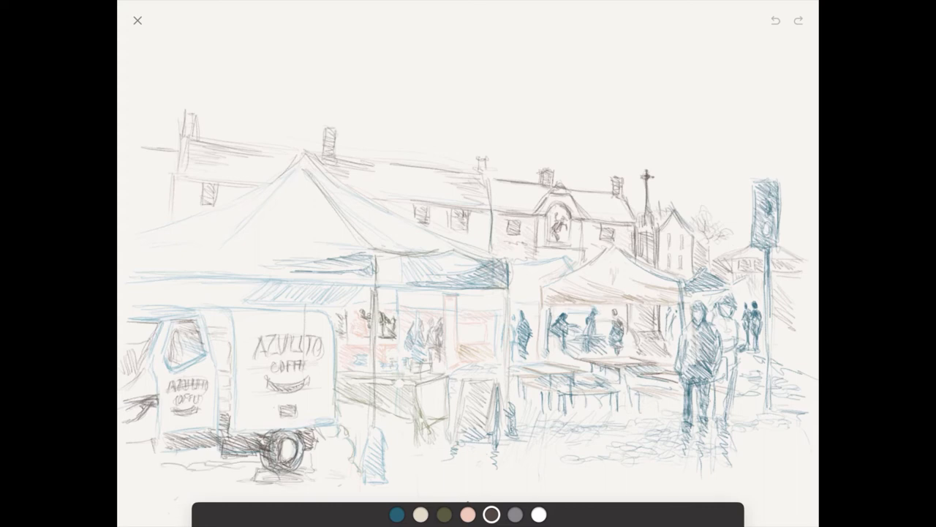
left_click(490, 514)
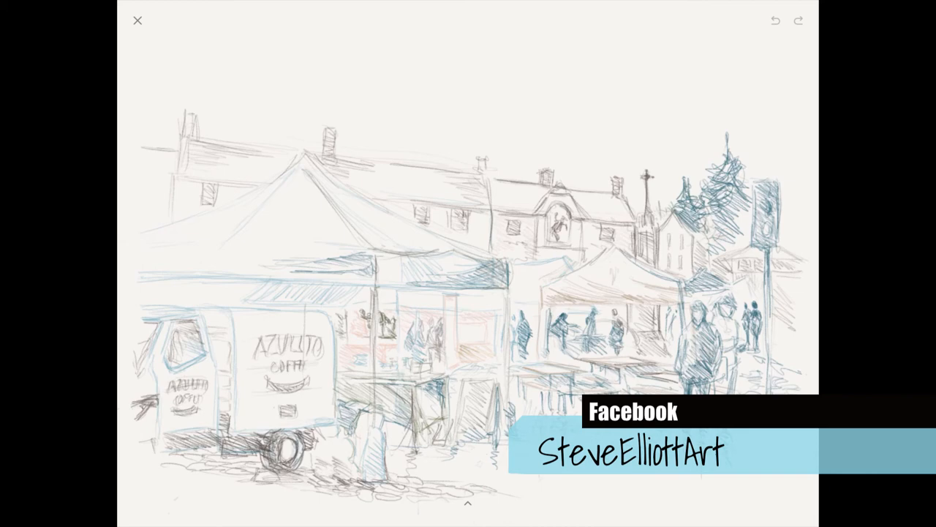
Paint soft blue-grey watercolour cloud washes across the sky
left_click(468, 503)
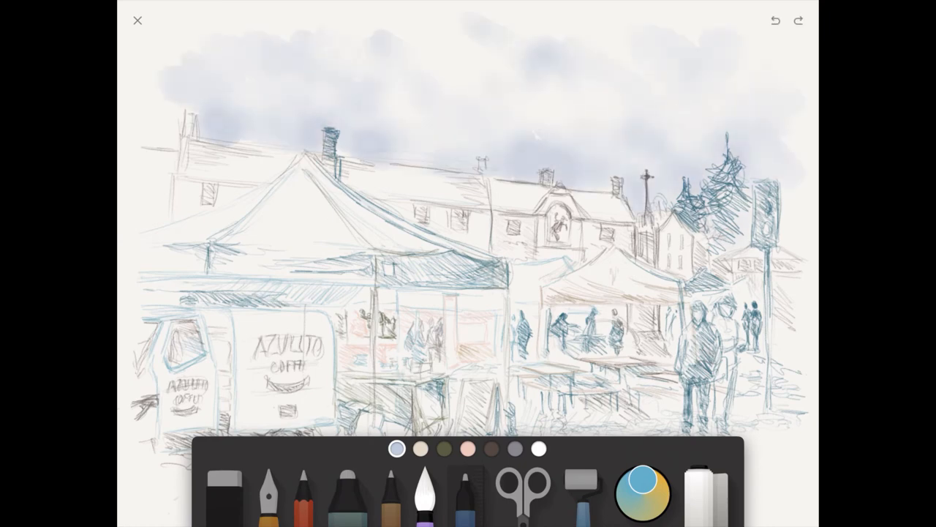
Wash roofs and tents pale blue, then tint building walls pink with watercolour
left_click(395, 449)
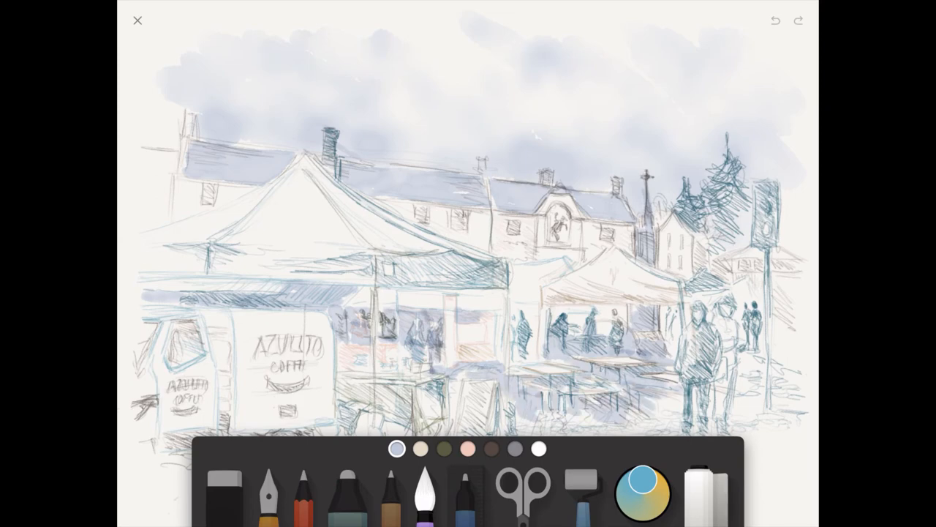
left_click(469, 450)
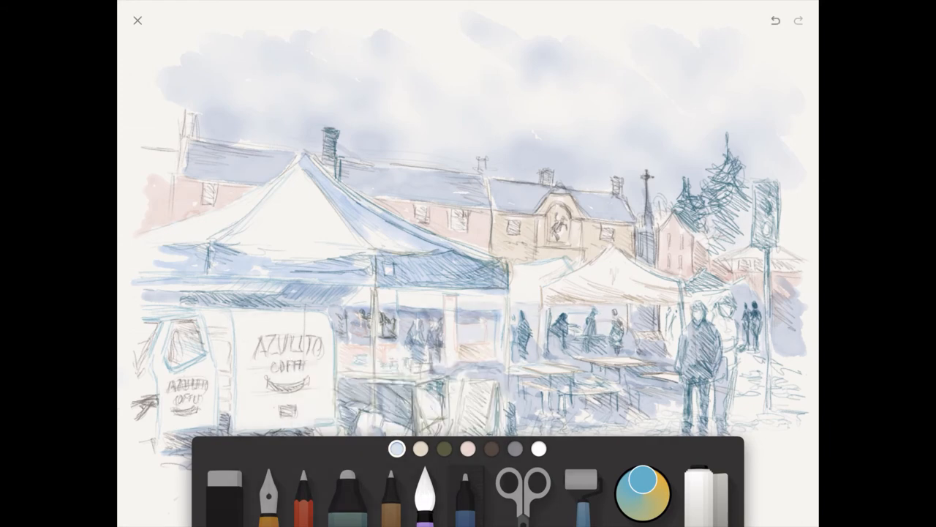
left_click(427, 450)
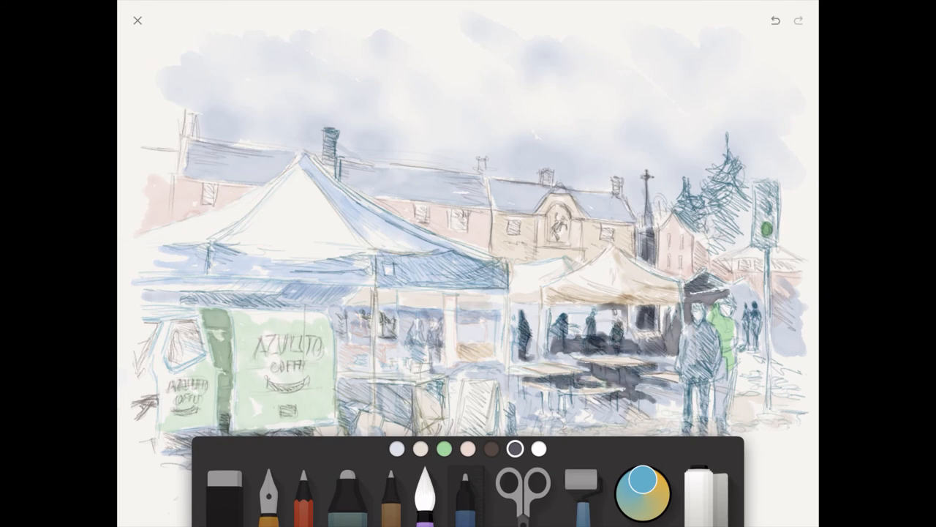
Paint green accents on the van, jacket and traffic light, then mix a blue-grey
left_click(513, 450)
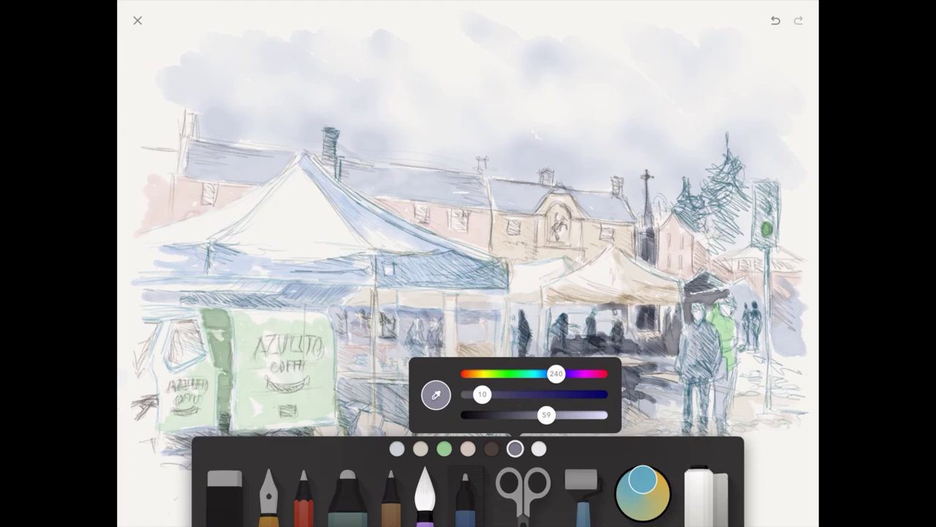
Brush dark blue-grey shadows under the tent valances and inside the stalls
left_click(514, 448)
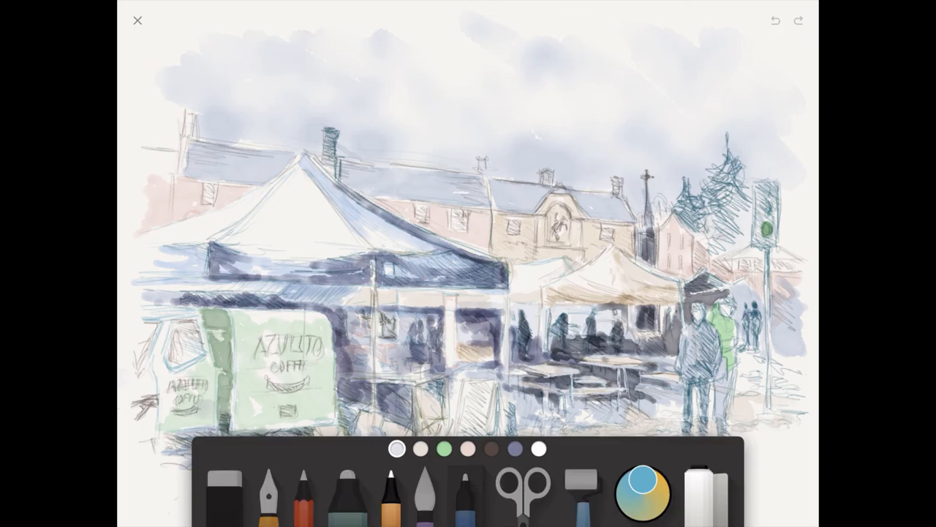
left_click(420, 458)
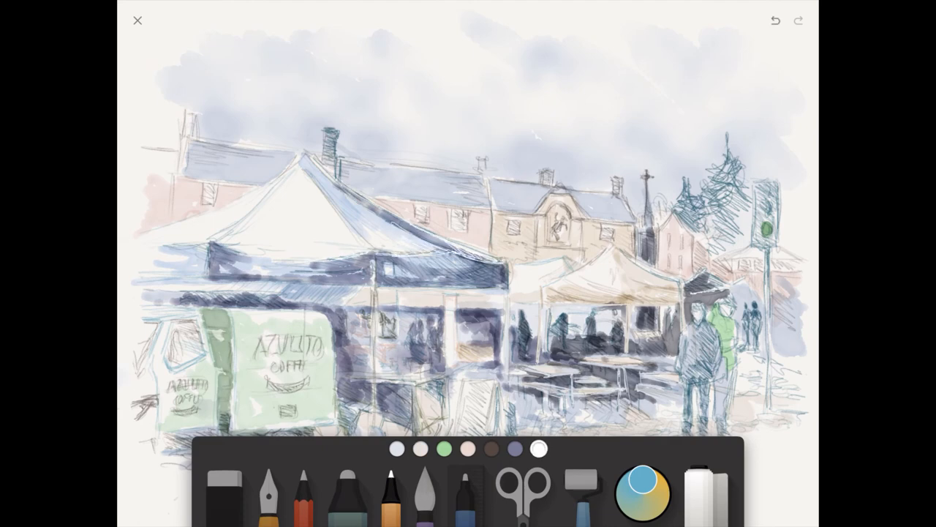
Wash the stall interiors warm tan and shade the ground grey beneath van and stalls
left_click(417, 452)
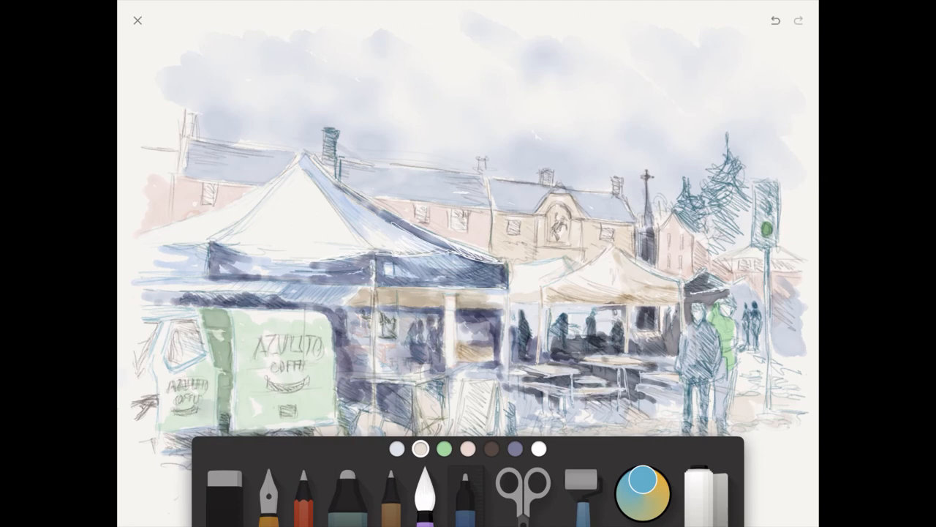
left_click(511, 449)
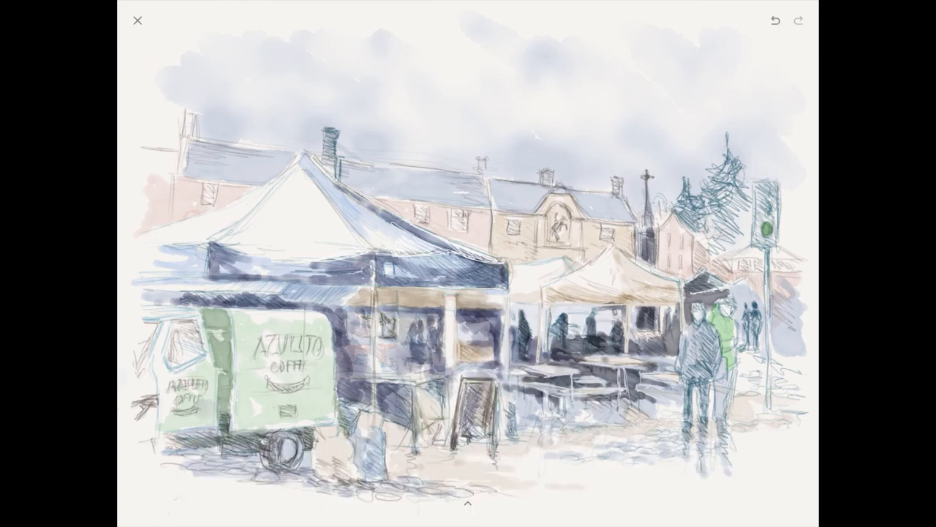
Paint the pine trees deep green and darken shadows under the stall tents
left_click(468, 517)
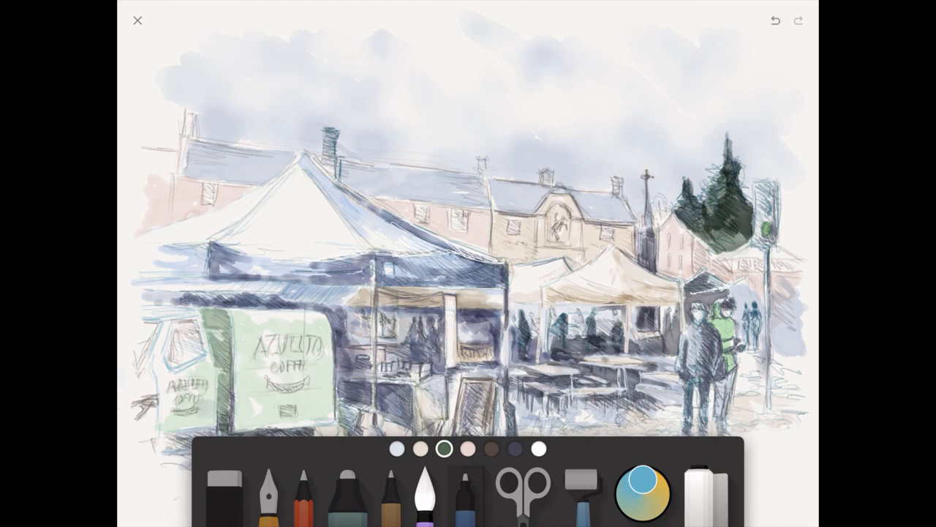
Paint the traffic light dark, crisp up roof and tent outlines, and mix a muted sage green
left_click(517, 448)
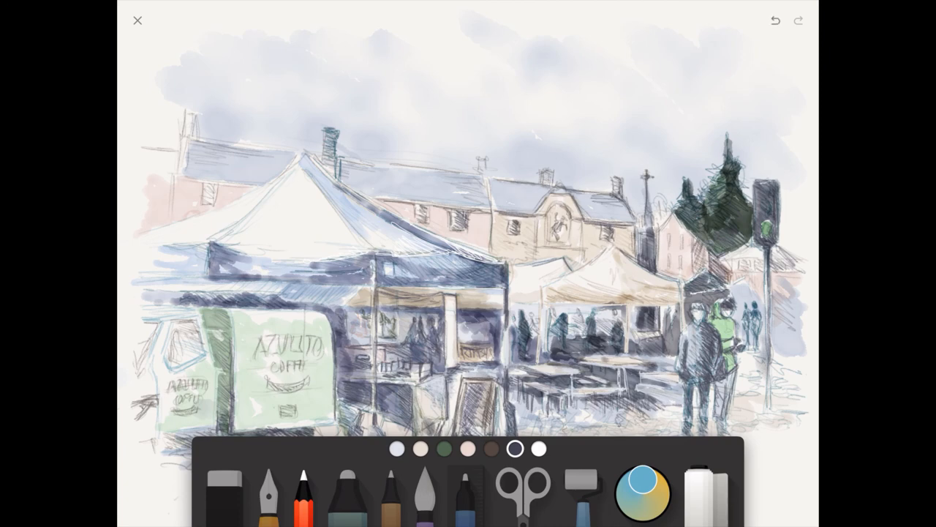
left_click(489, 451)
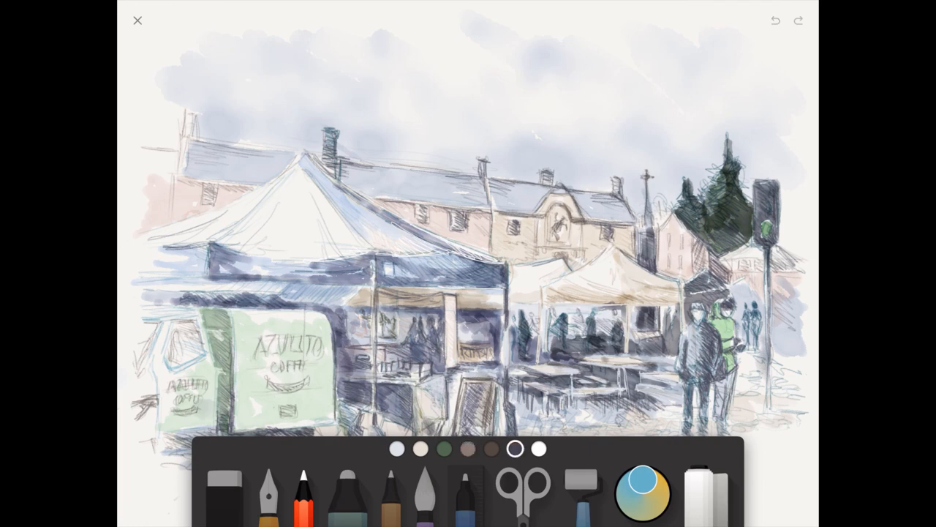
left_click(445, 450)
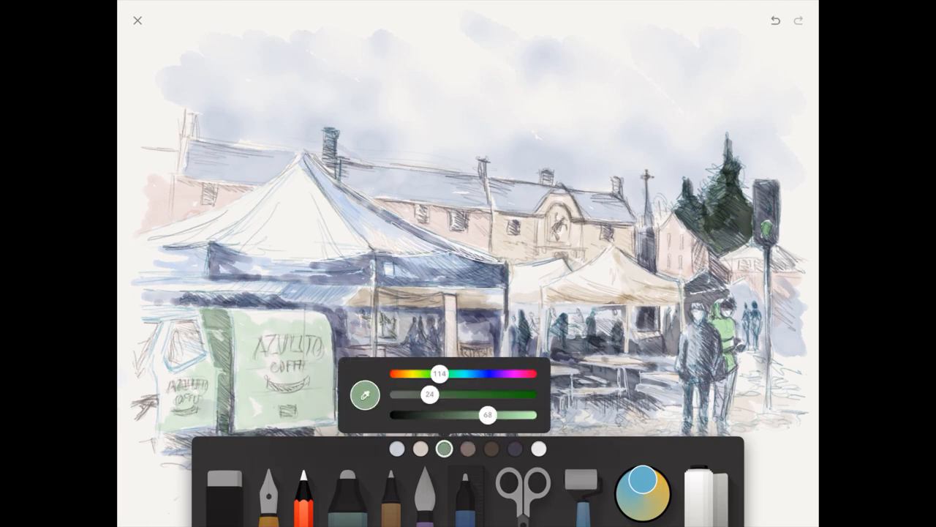